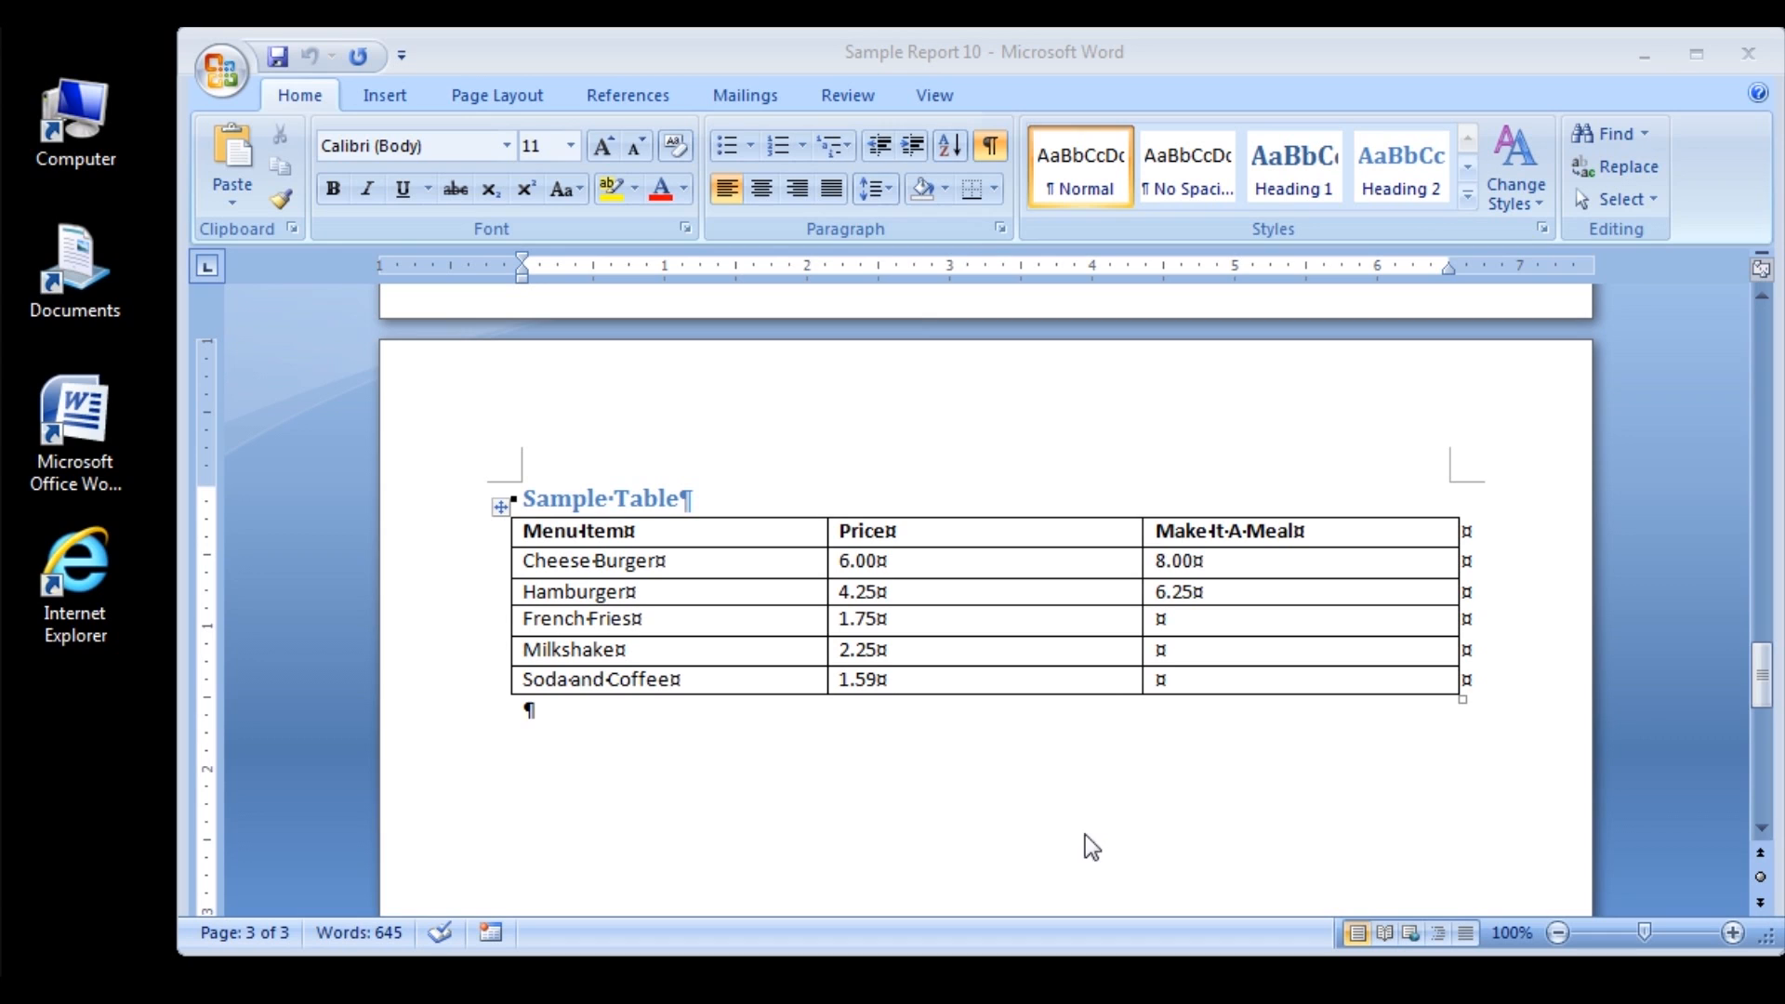
mouse_move(1002, 823)
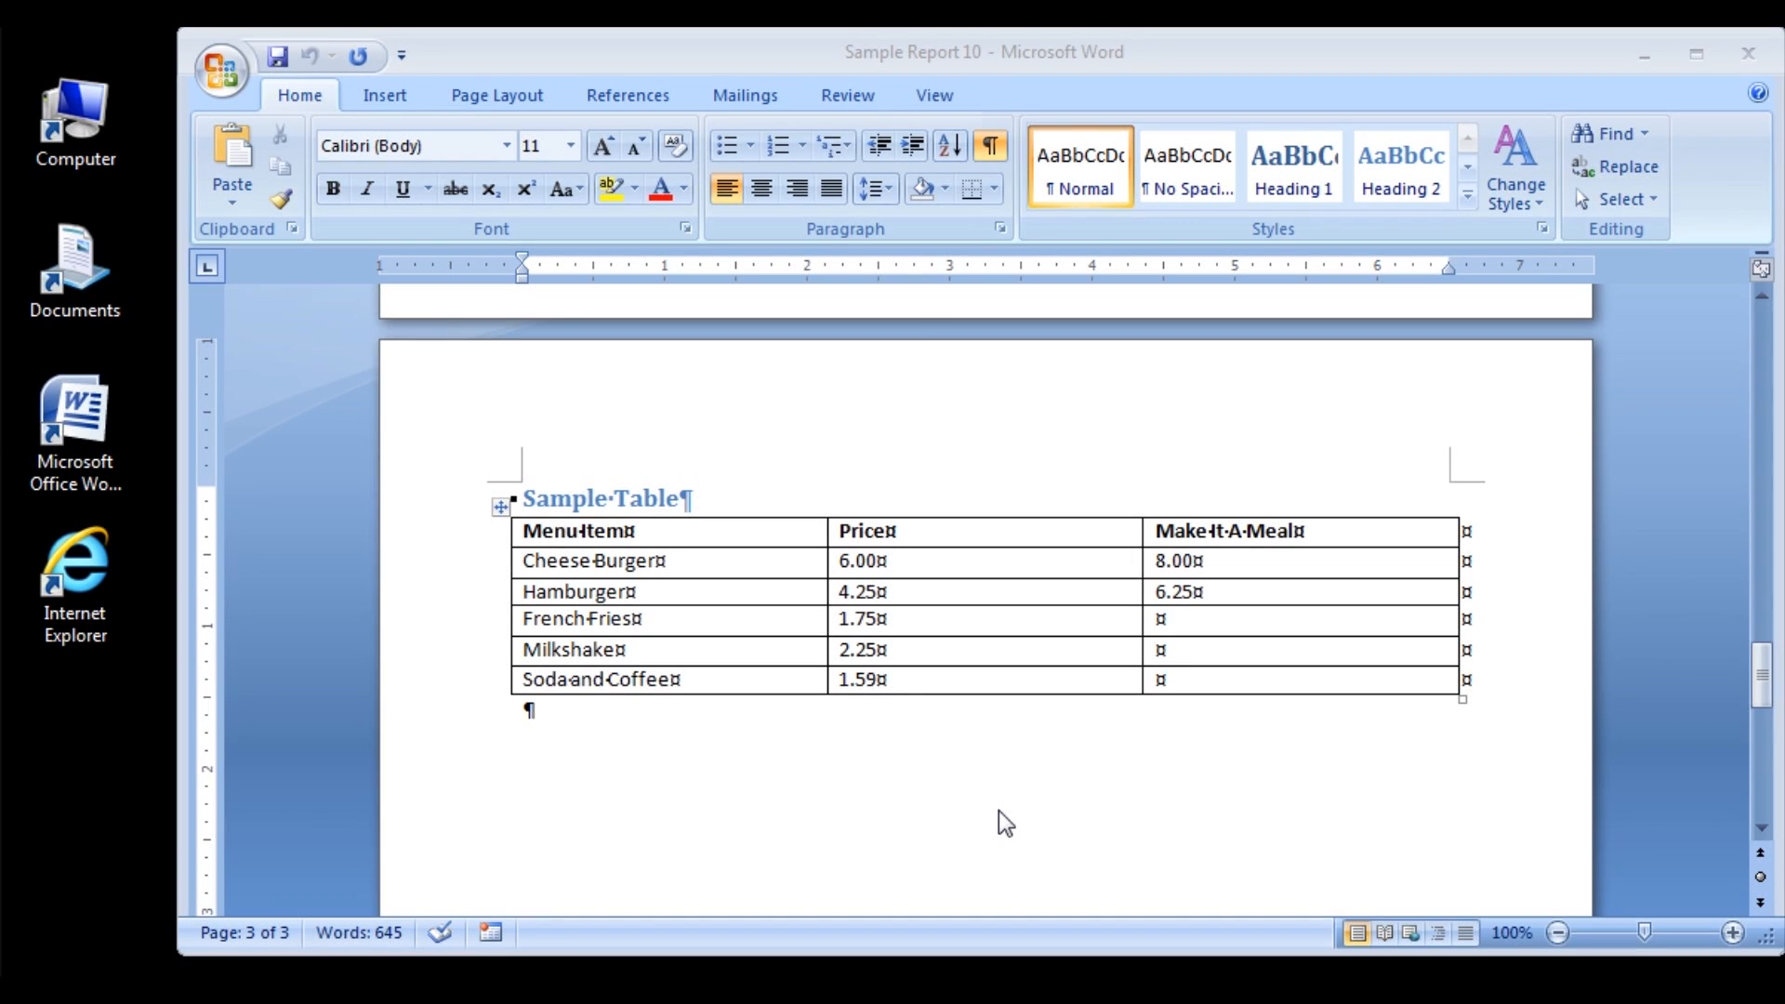
mouse_move(1346, 649)
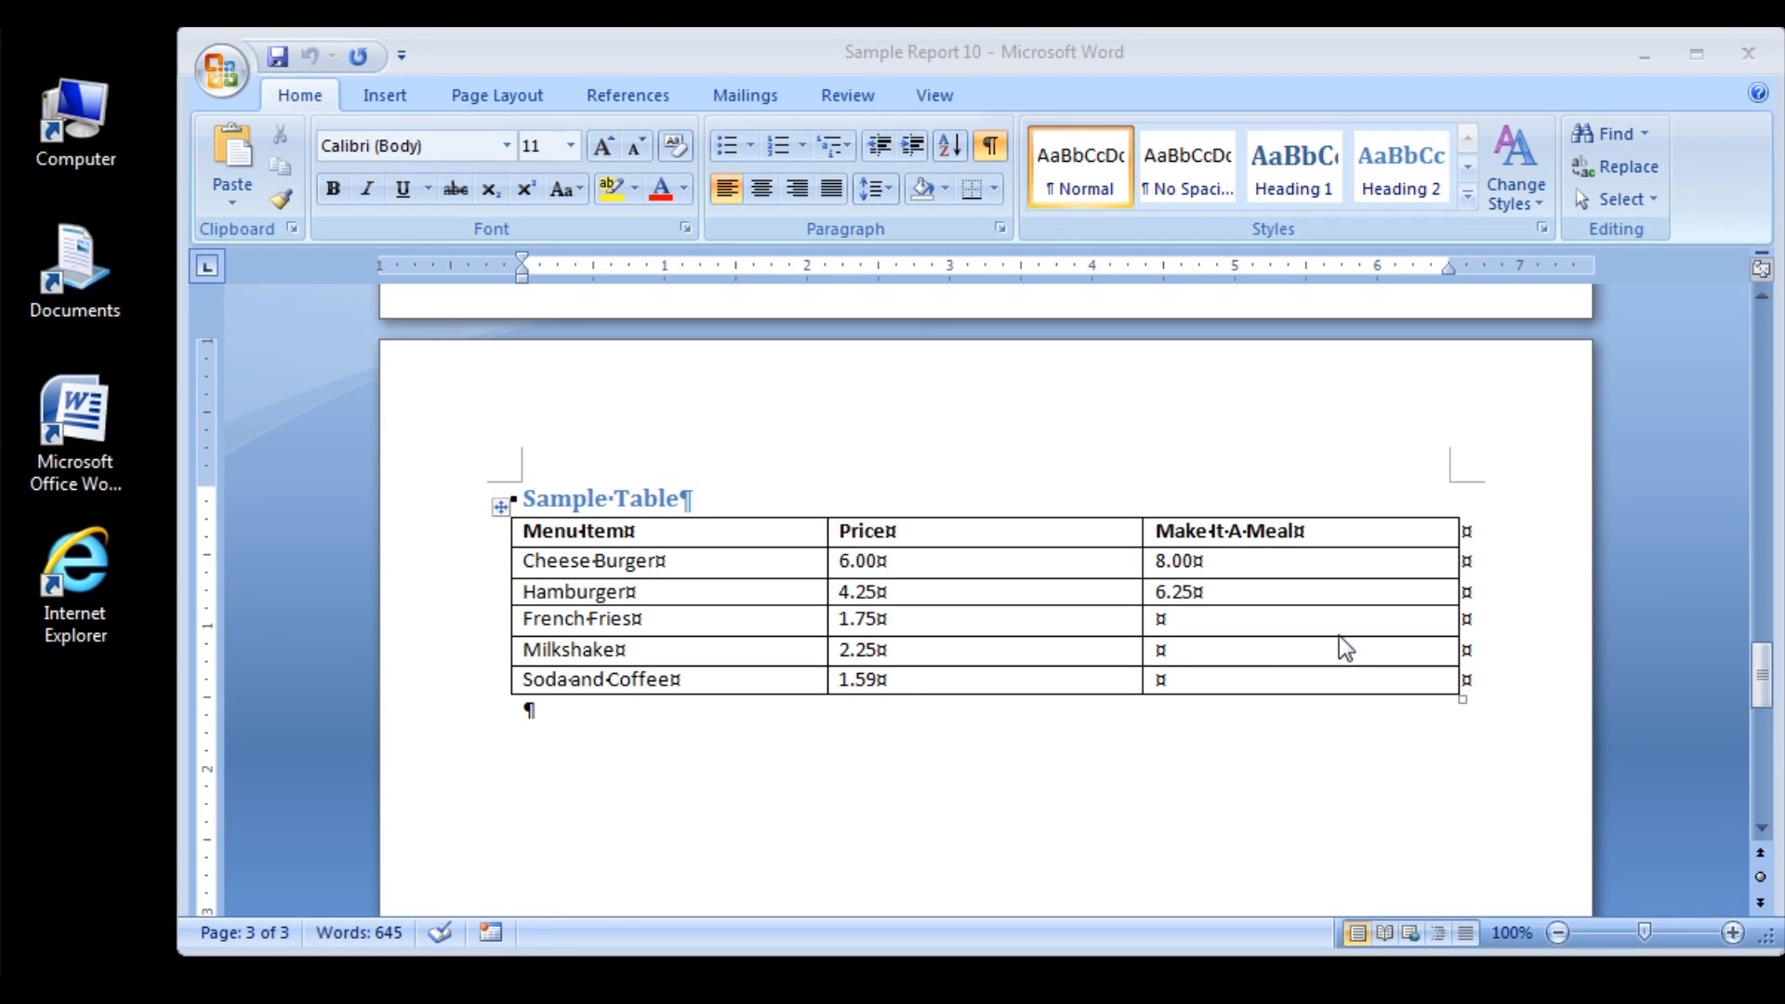
mouse_move(1467, 547)
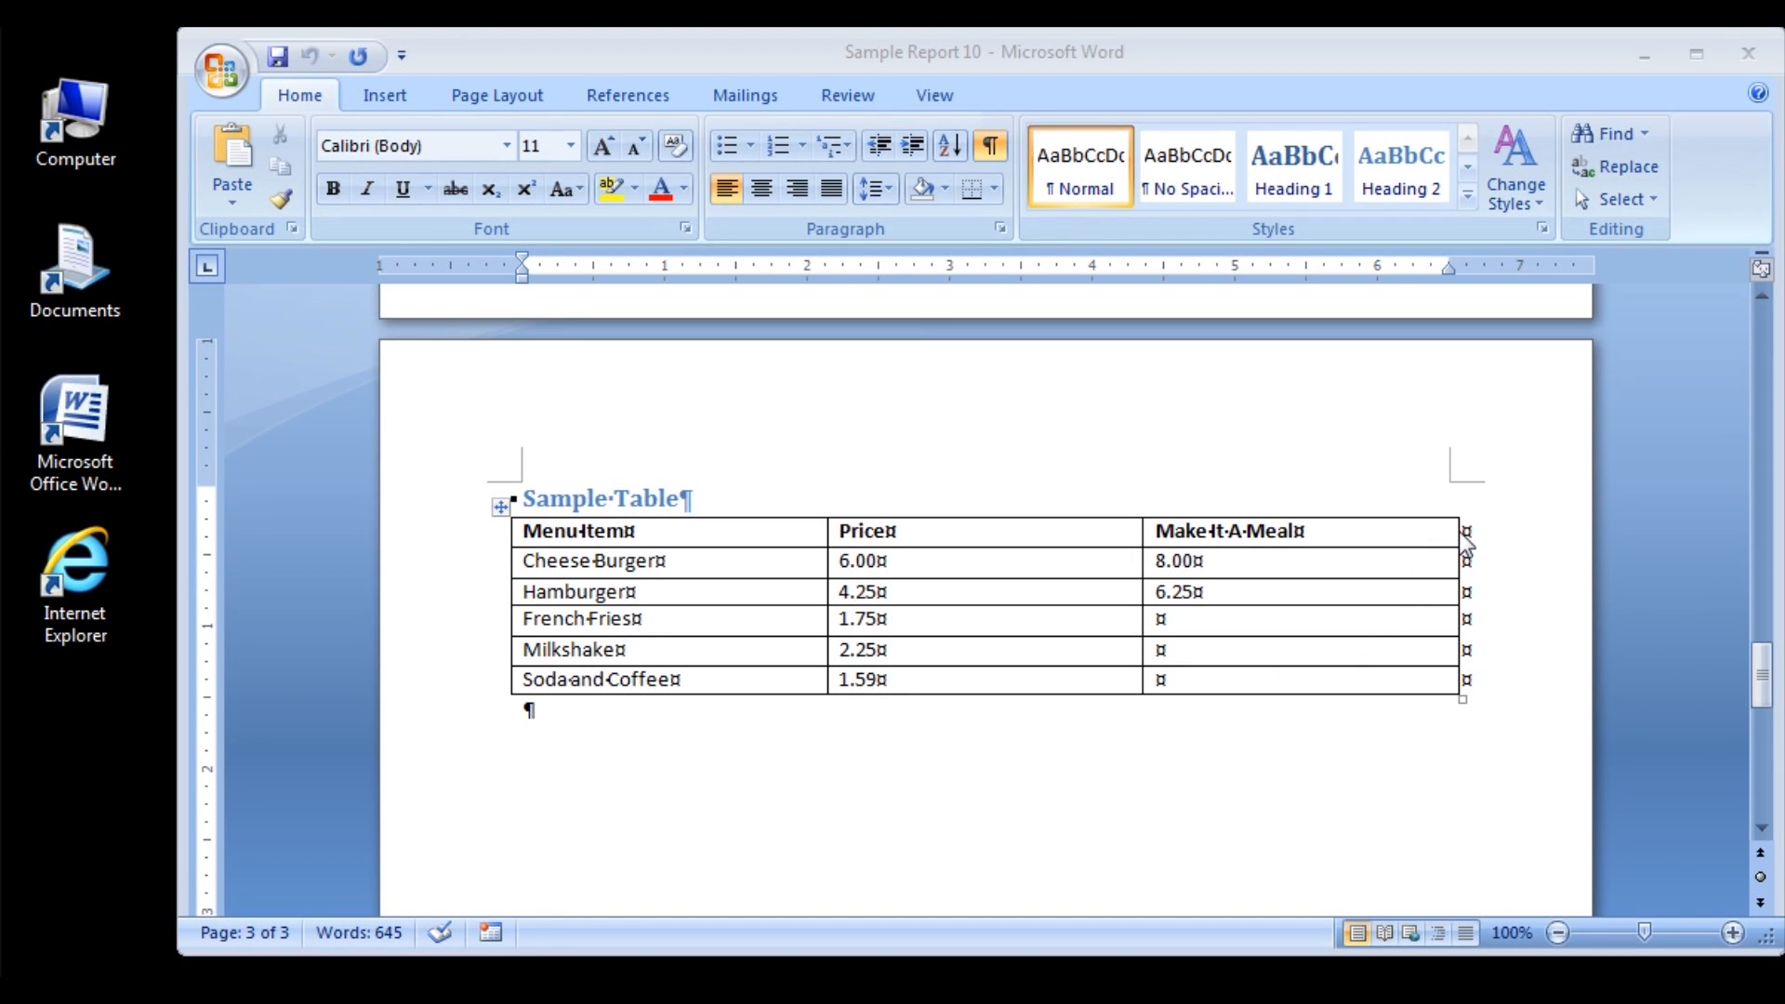
mouse_move(1461, 535)
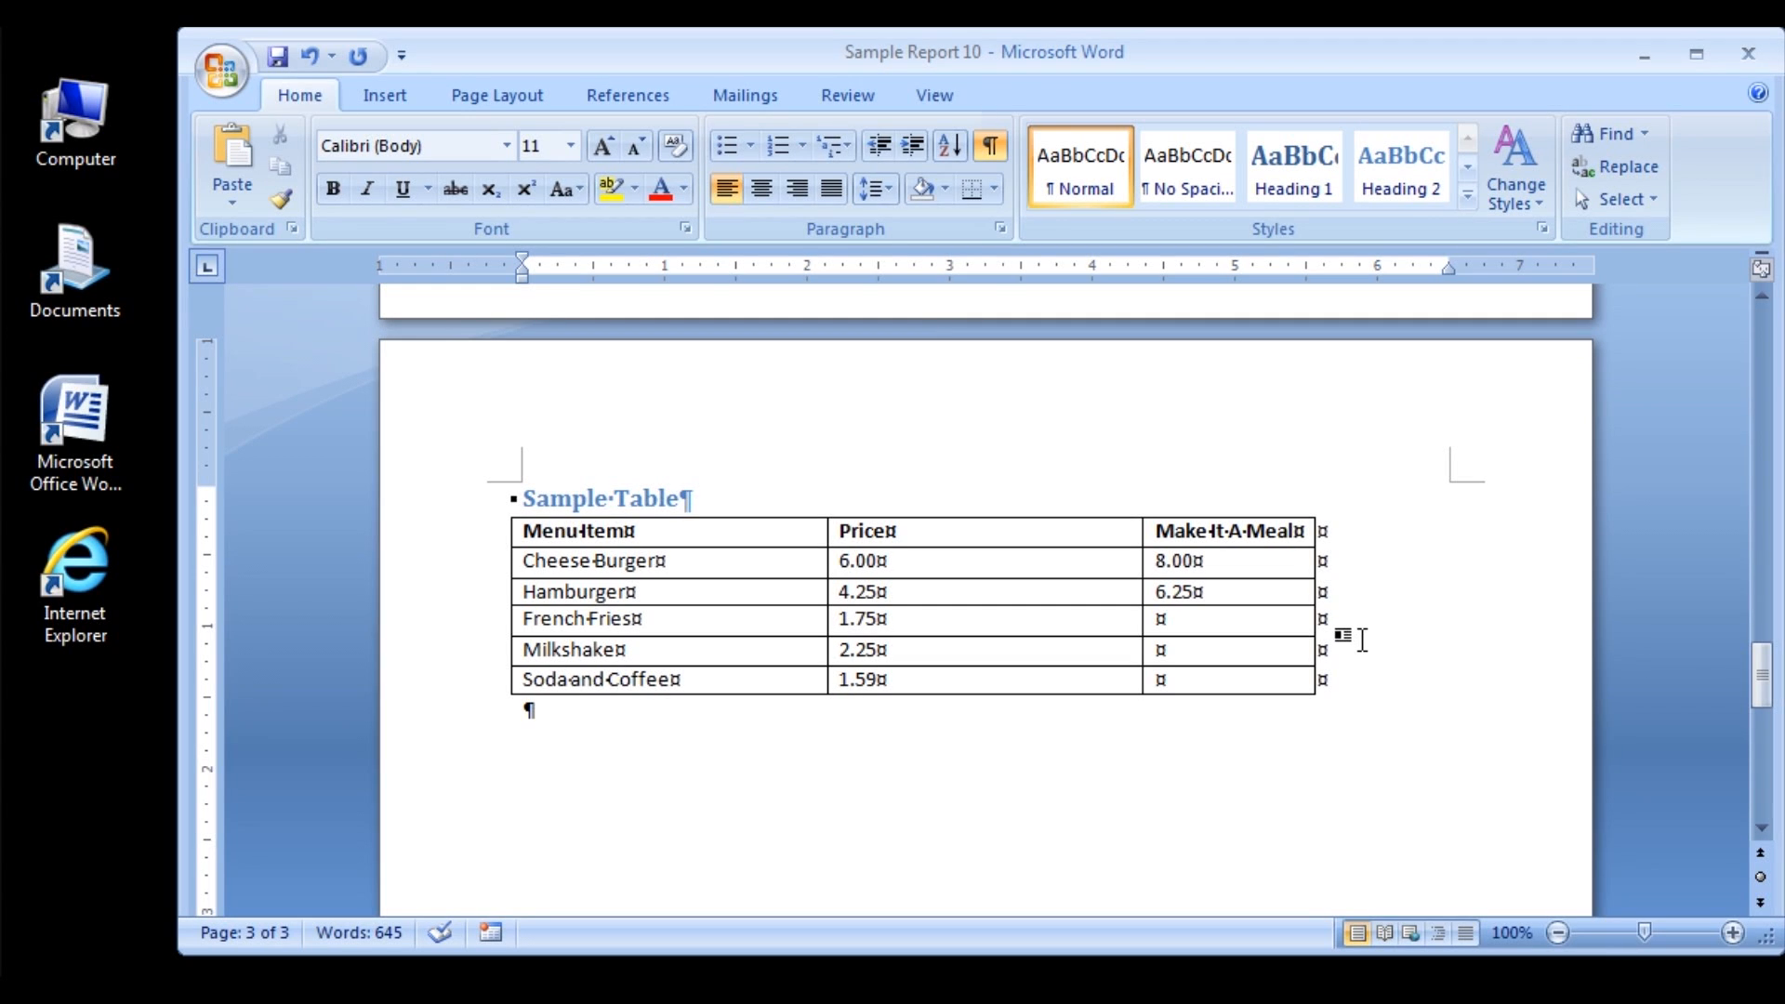
mouse_move(1357, 638)
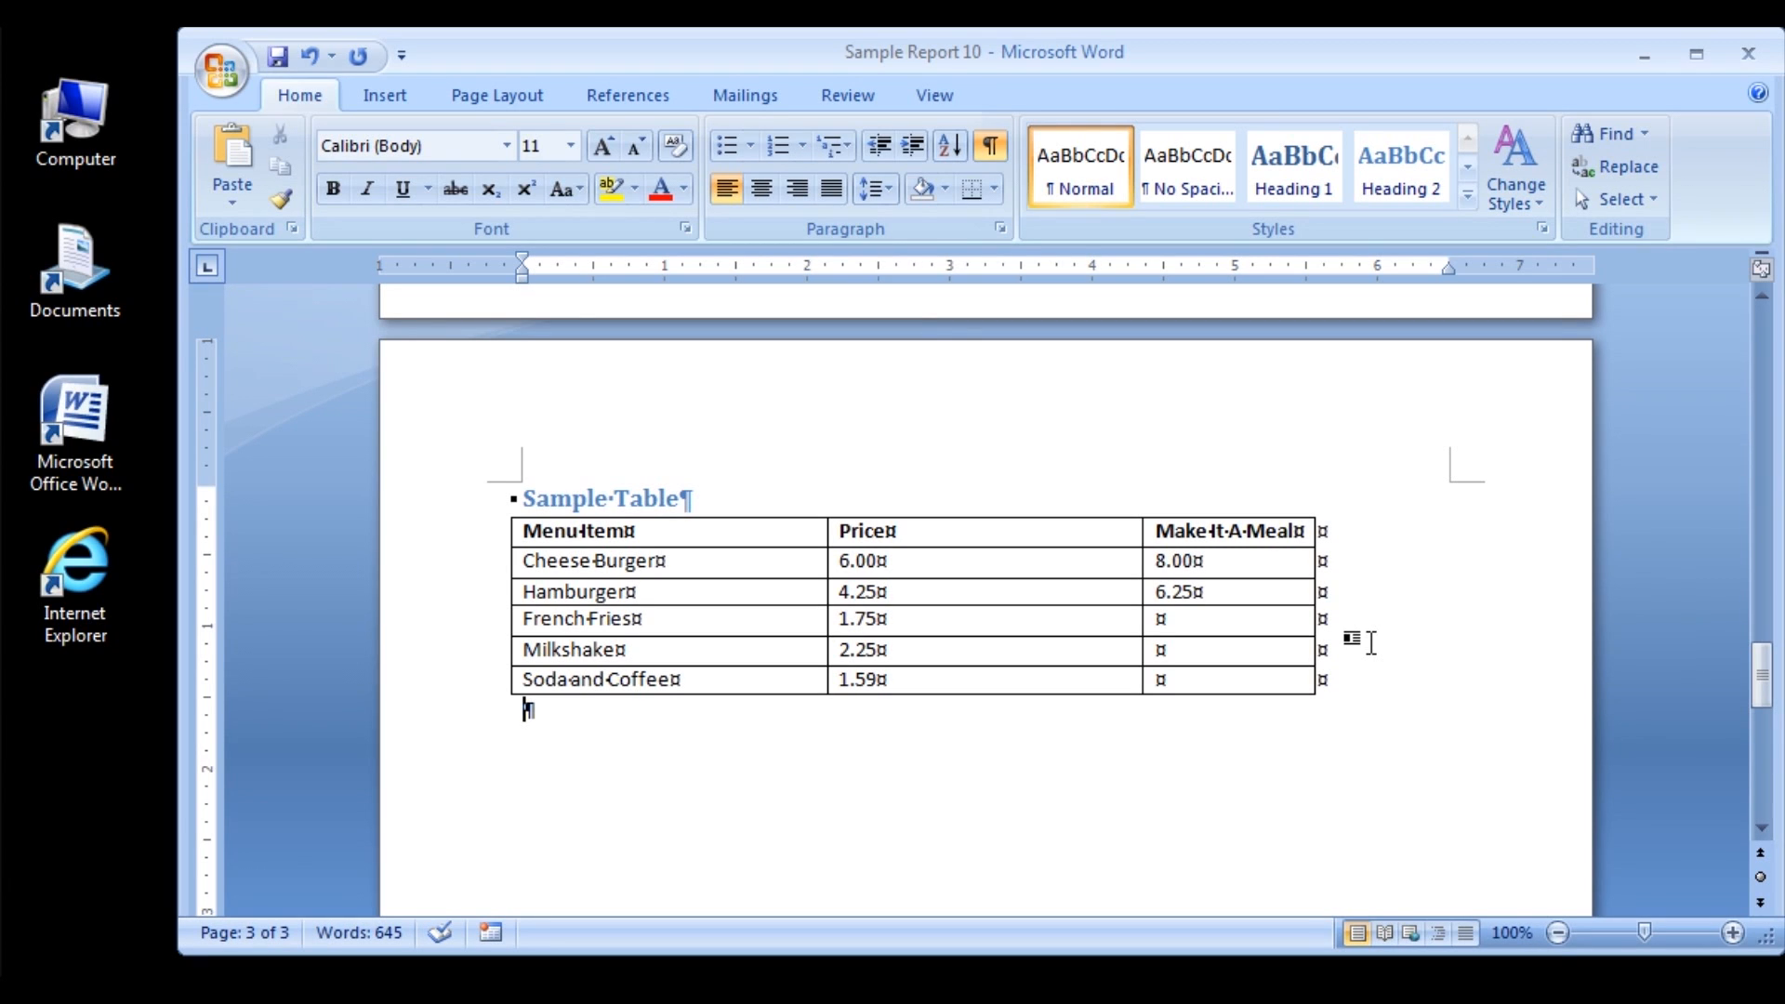
mouse_move(1136, 556)
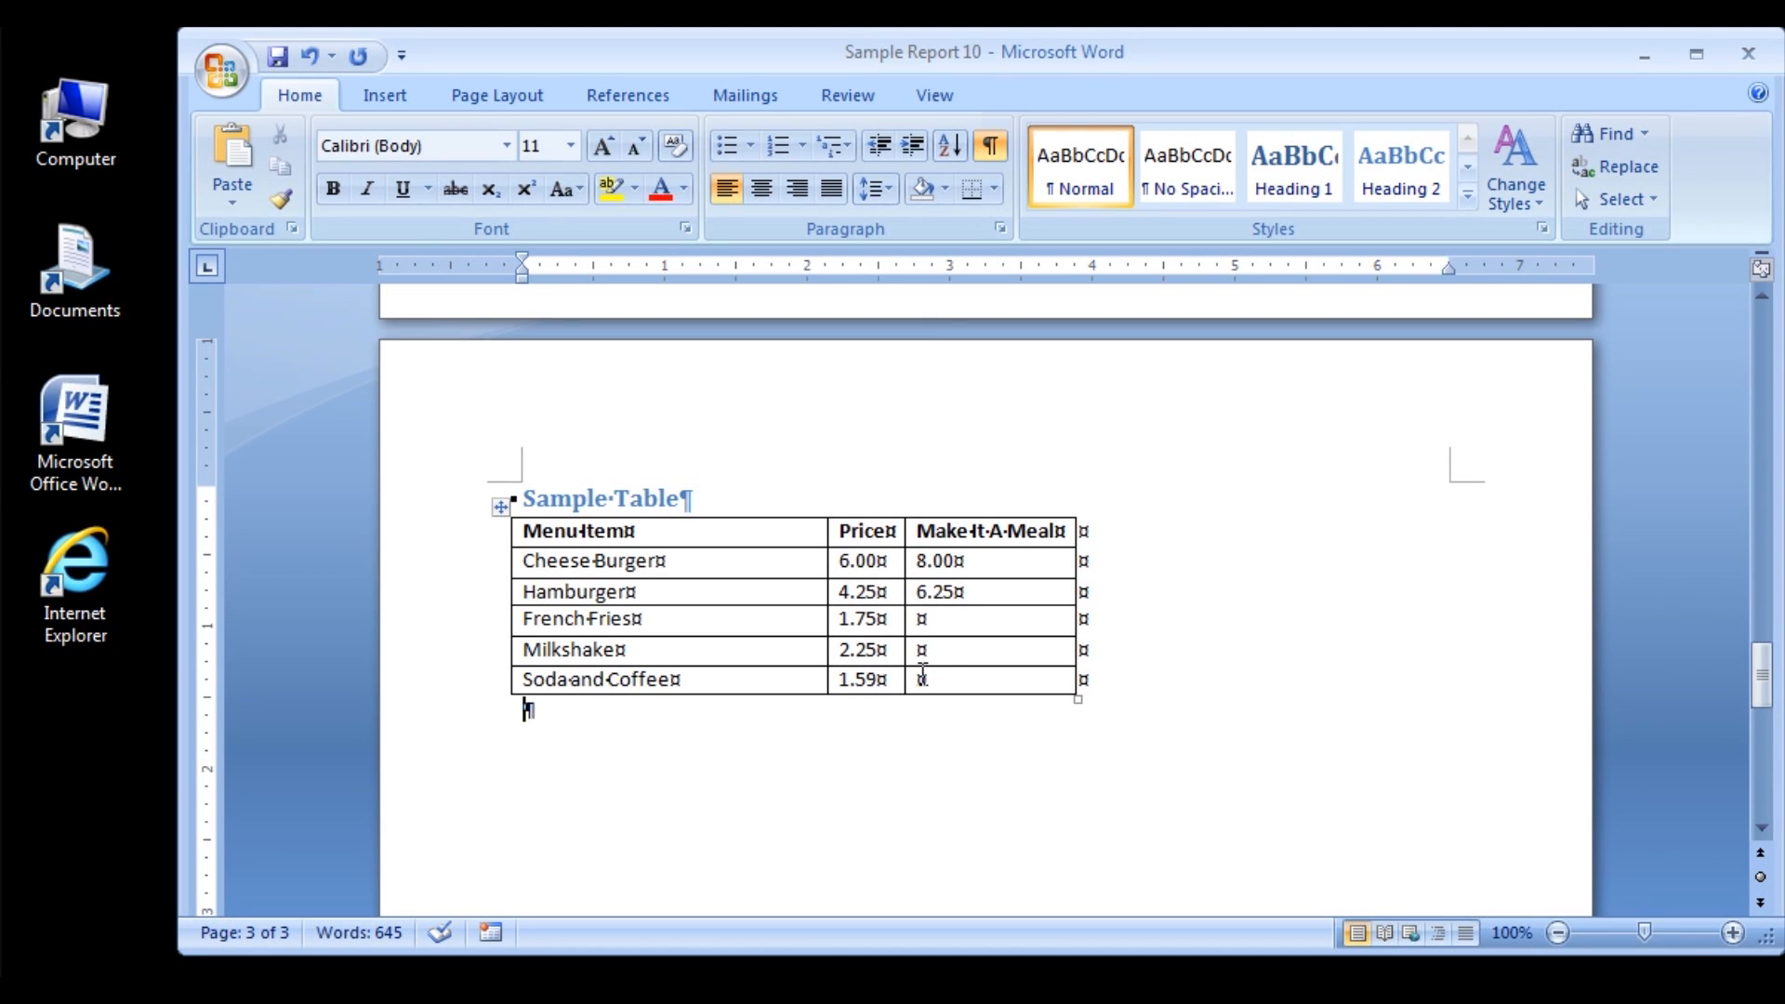
mouse_move(923, 718)
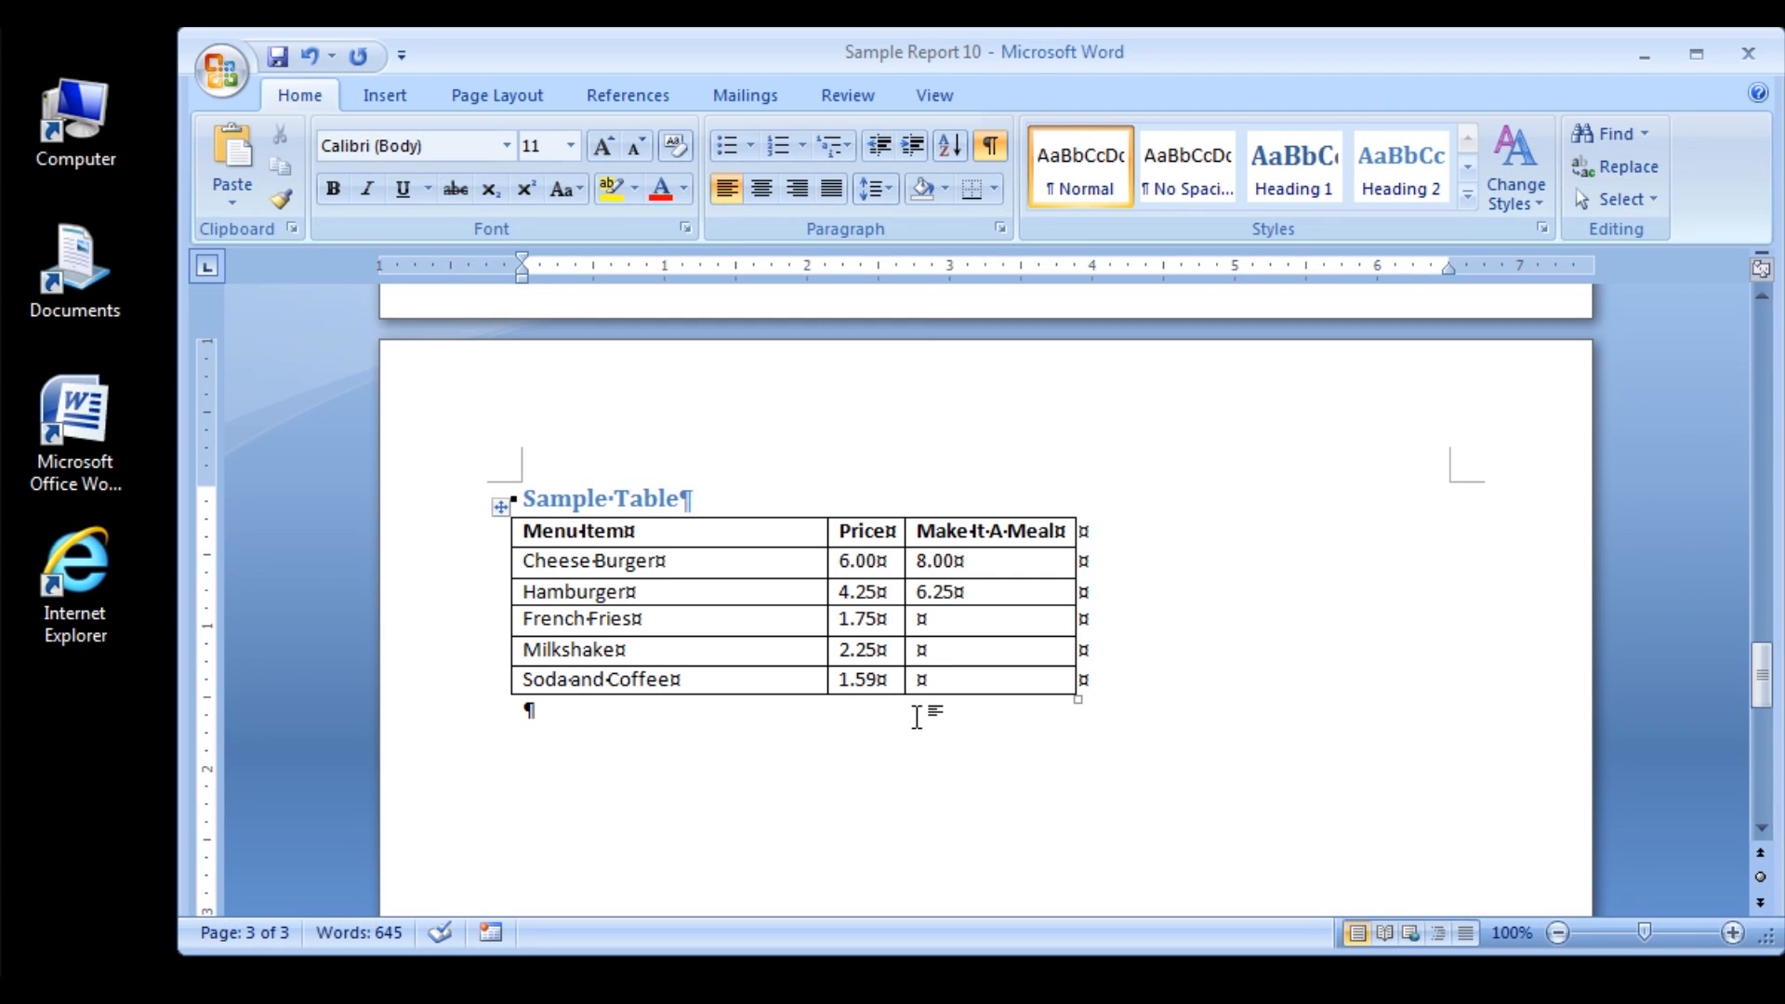
mouse_move(819, 561)
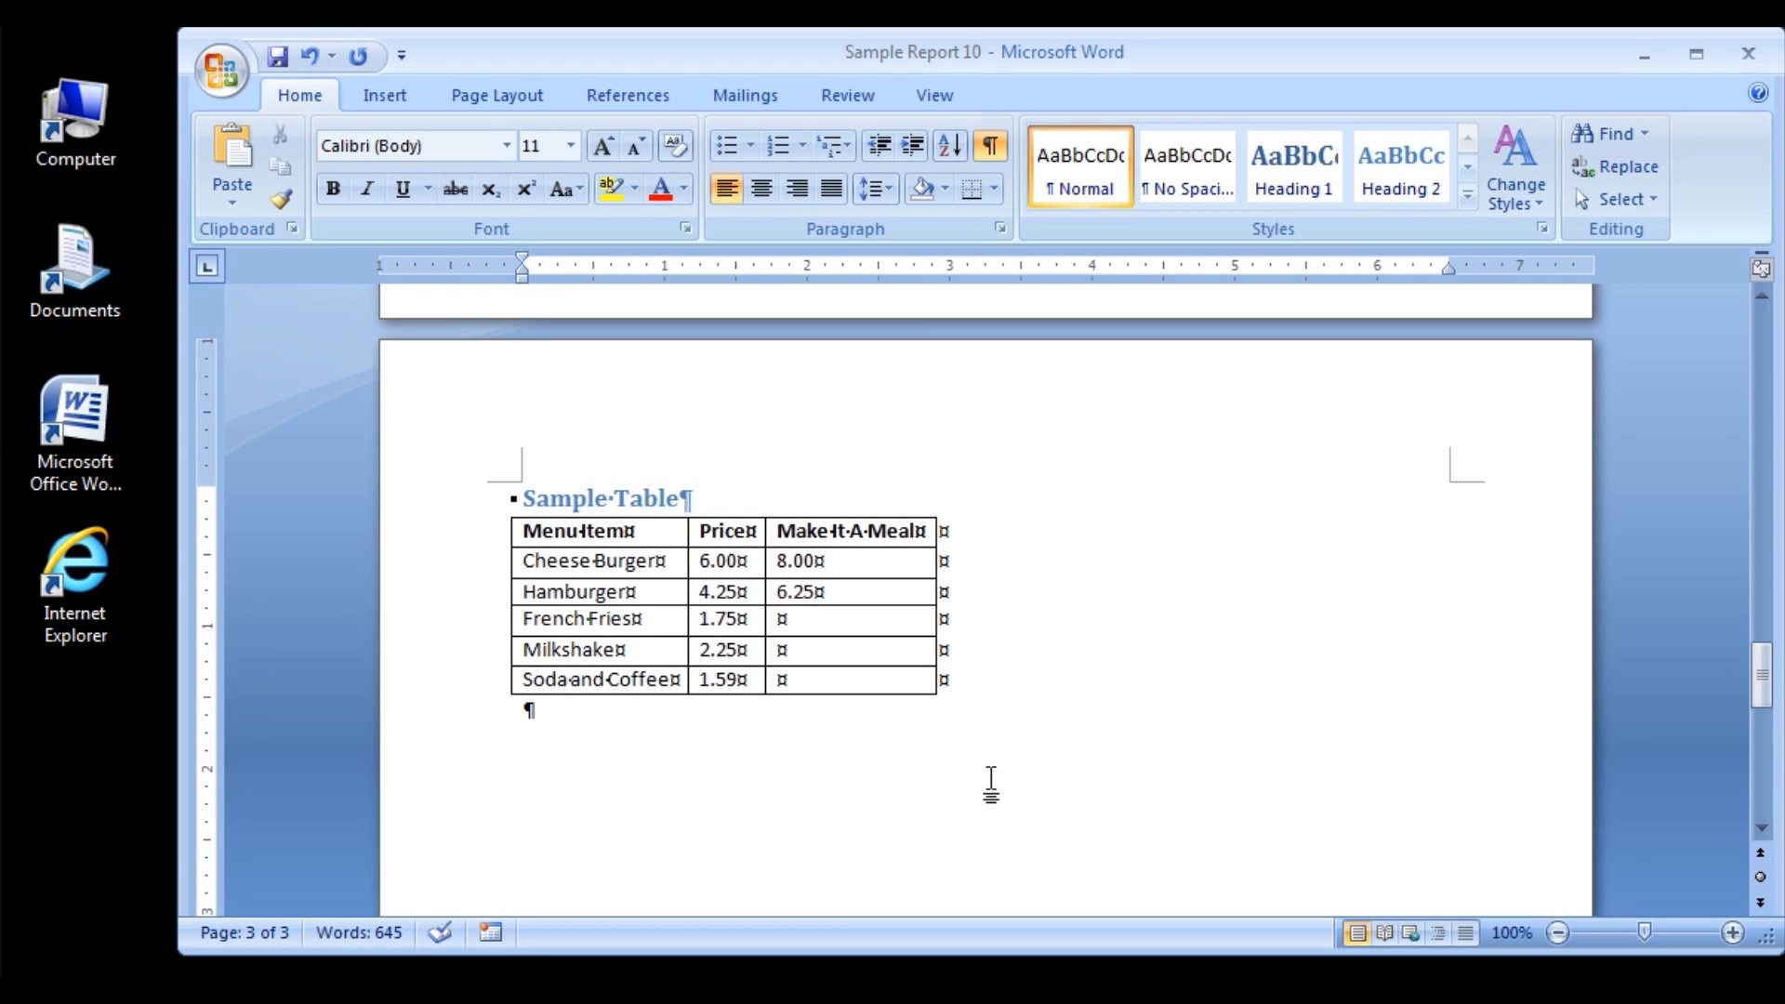
Step: AutoFit the Menu Item column to its widest entries, Soda and Coffee
click(524, 708)
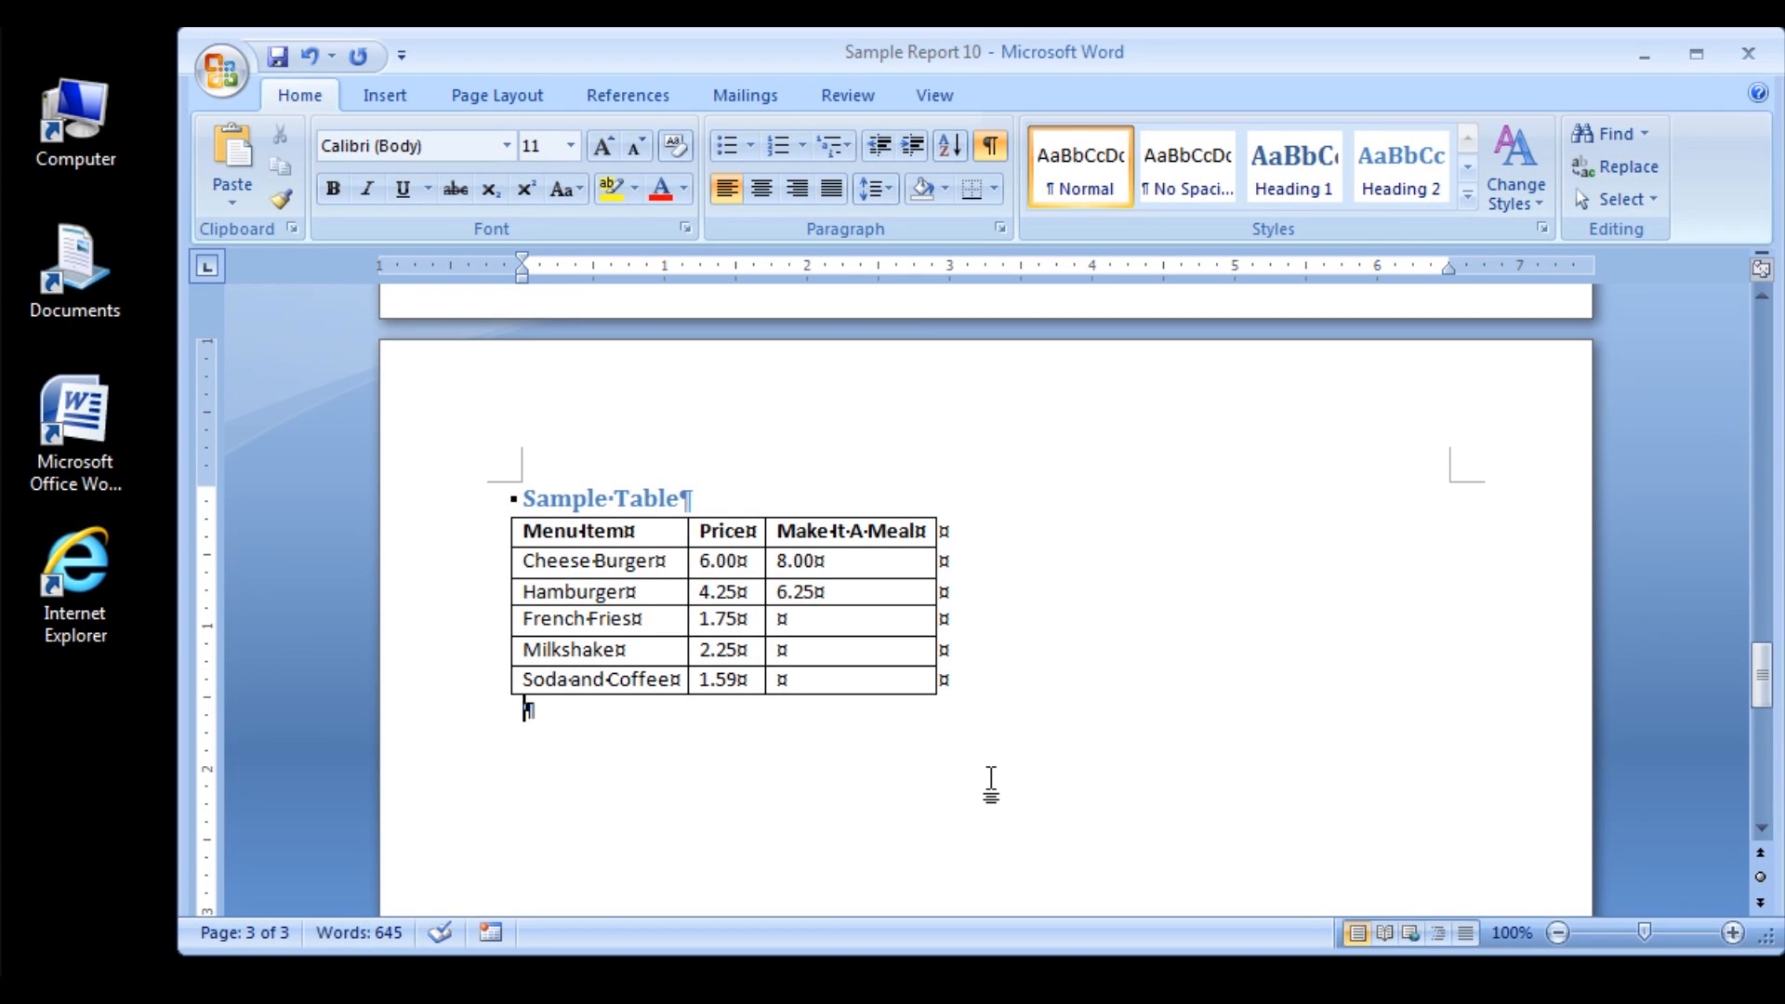